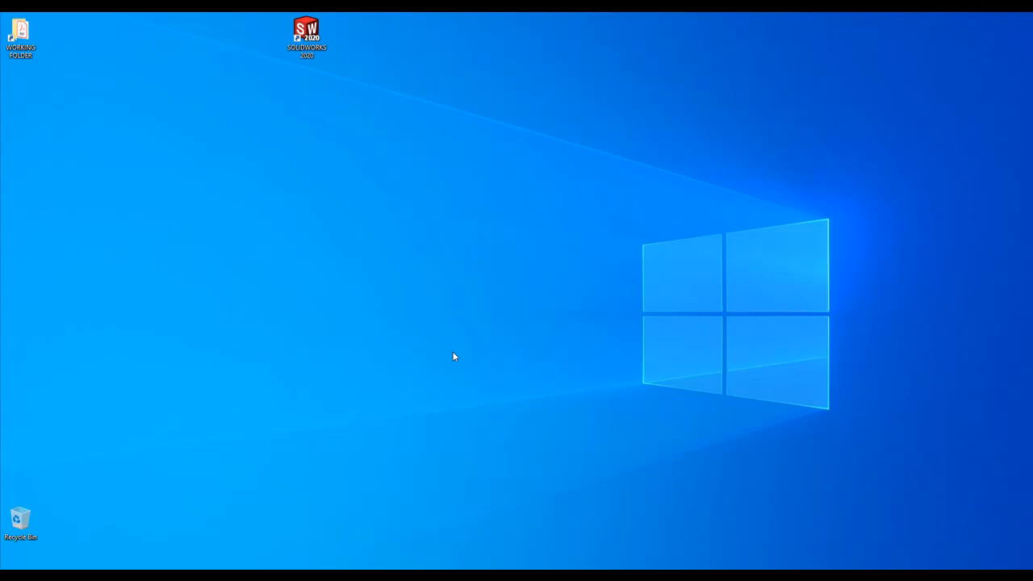
mouse_move(450, 357)
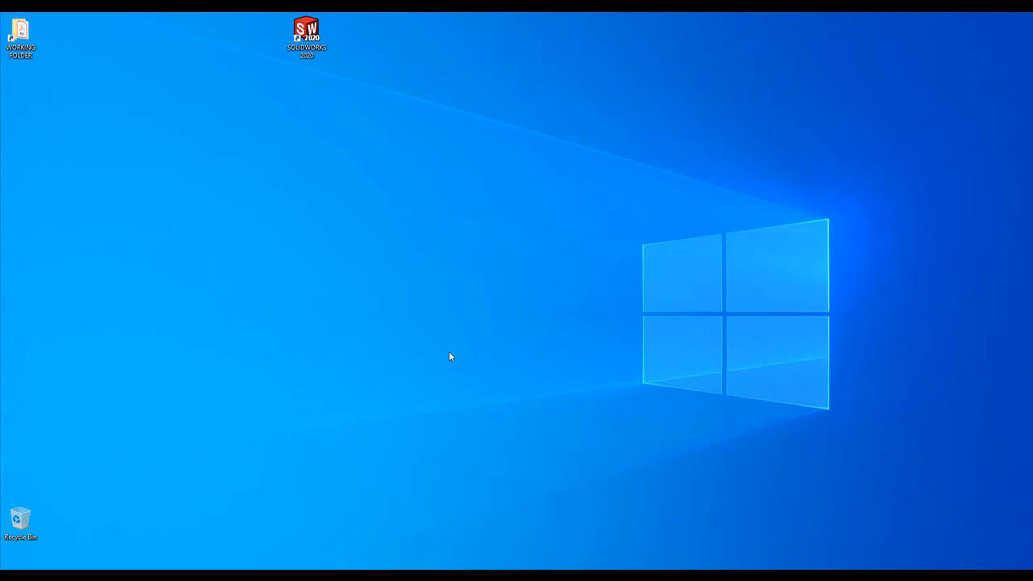
mouse_move(449, 356)
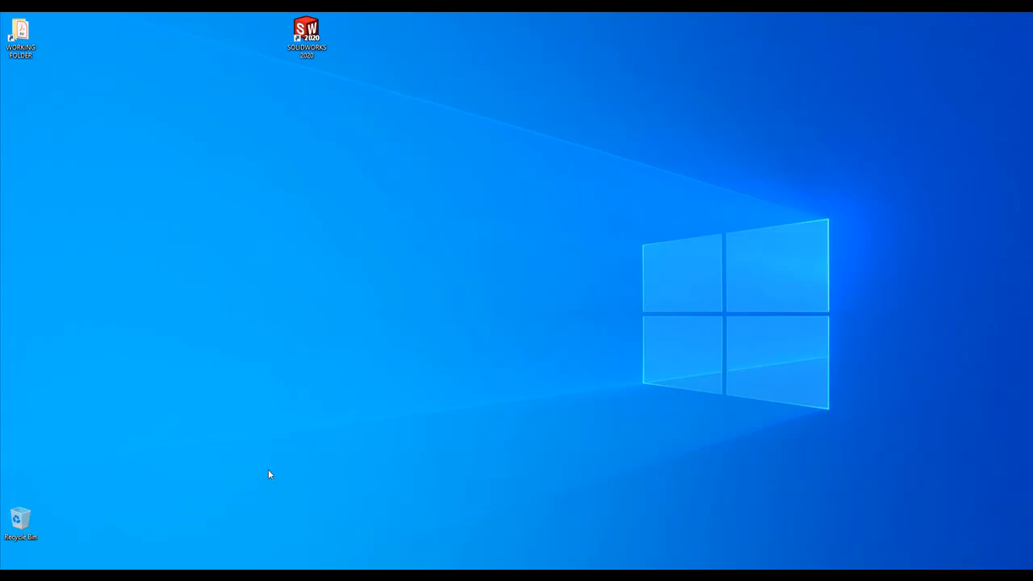
Expand the SOLIDWORKS PDM group in the Start menu's app list
click(10, 573)
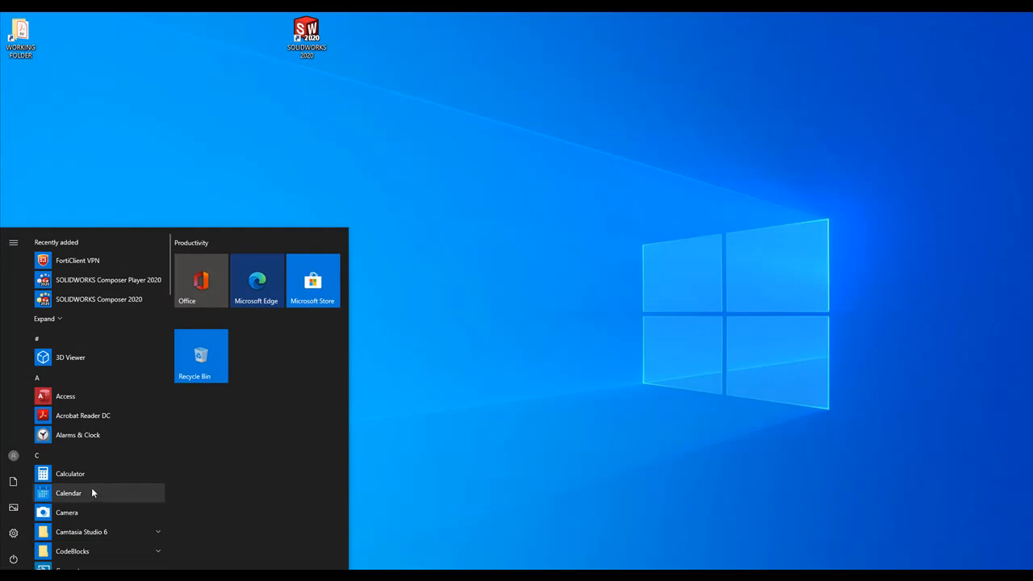
scroll(down, 3)
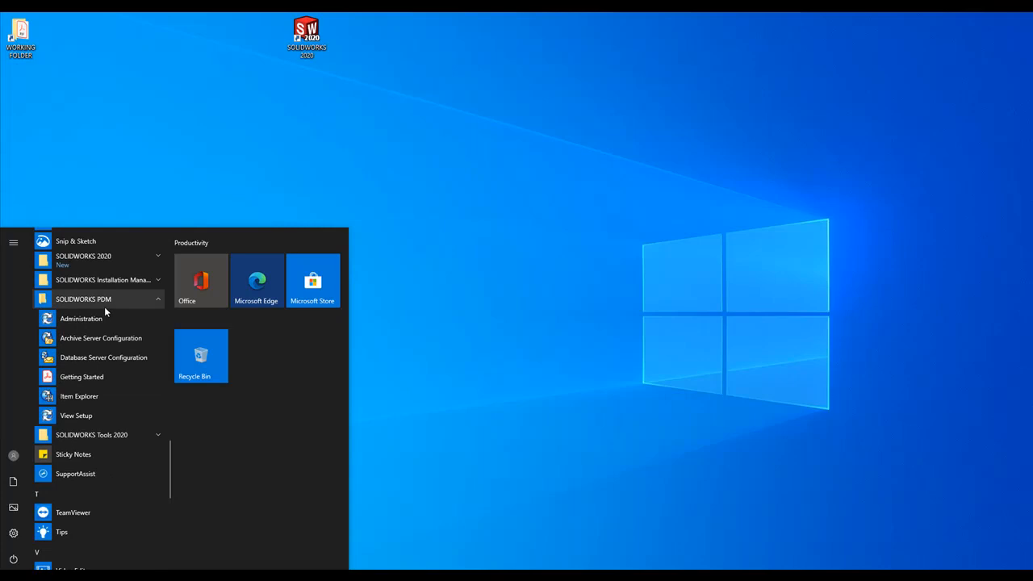
mouse_move(101, 337)
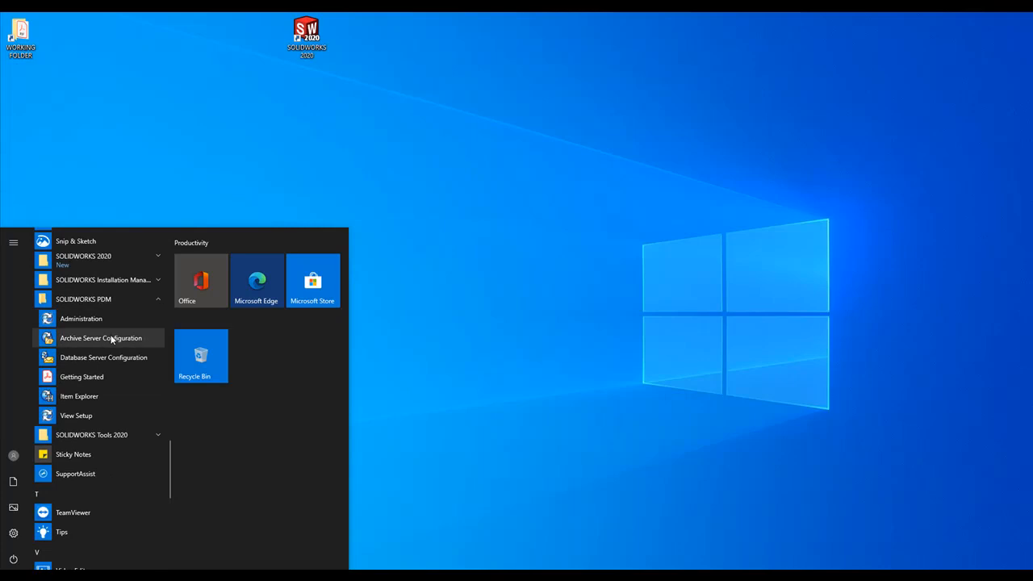
Launch Archive Server Configuration and bring up the ACME archive's options under This Computer > Archives
click(101, 337)
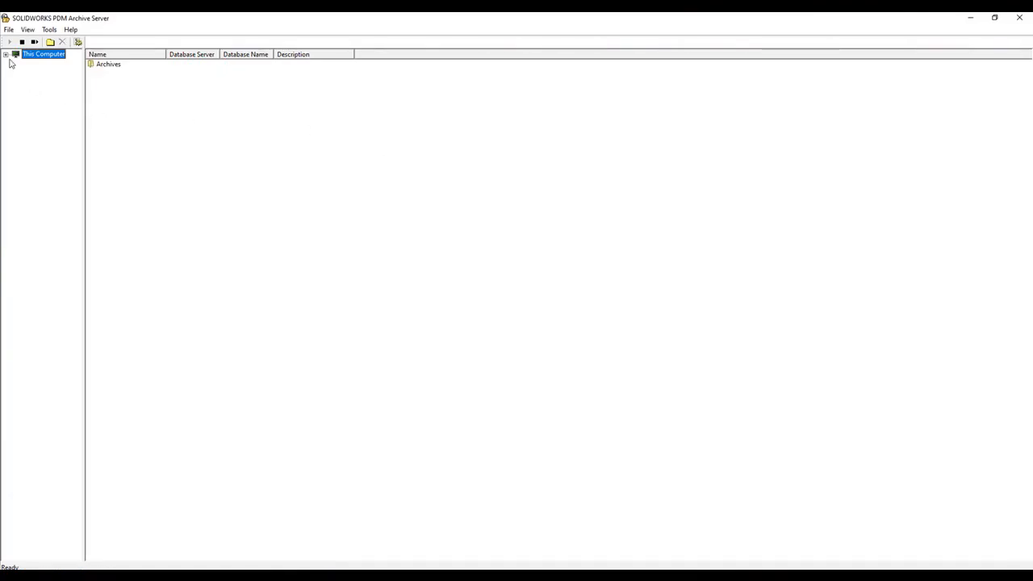
click(6, 54)
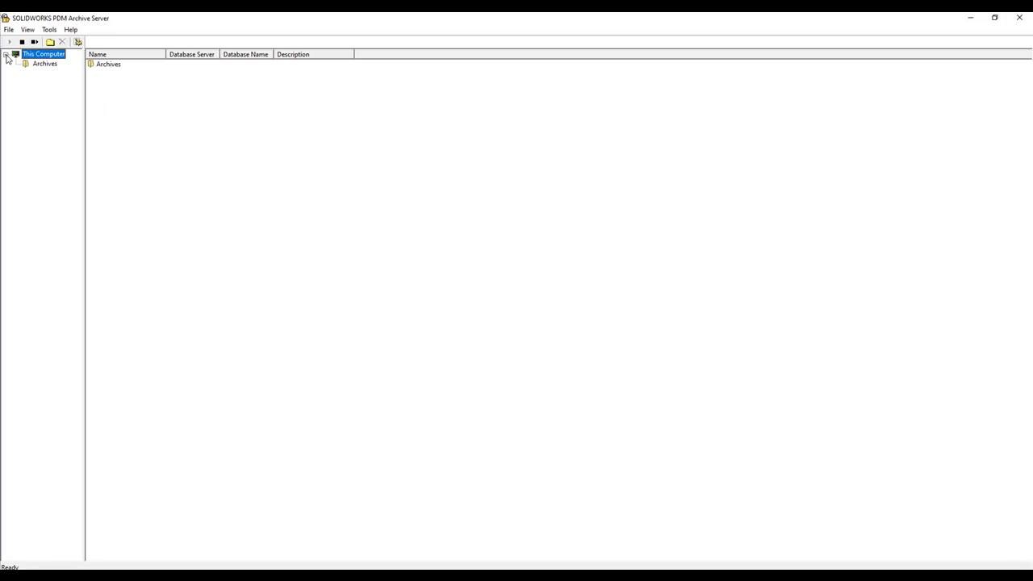
click(44, 64)
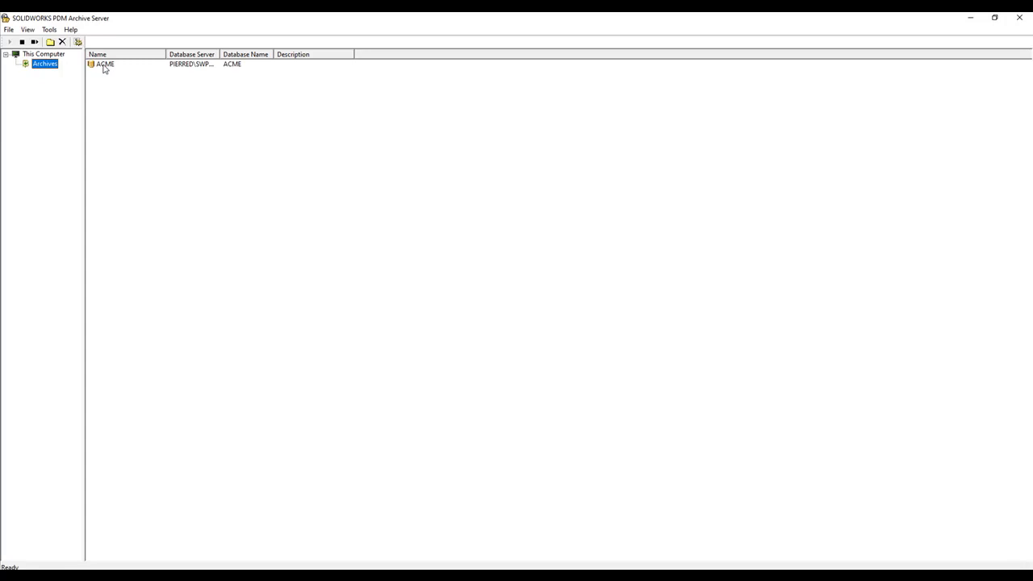
right_click(105, 64)
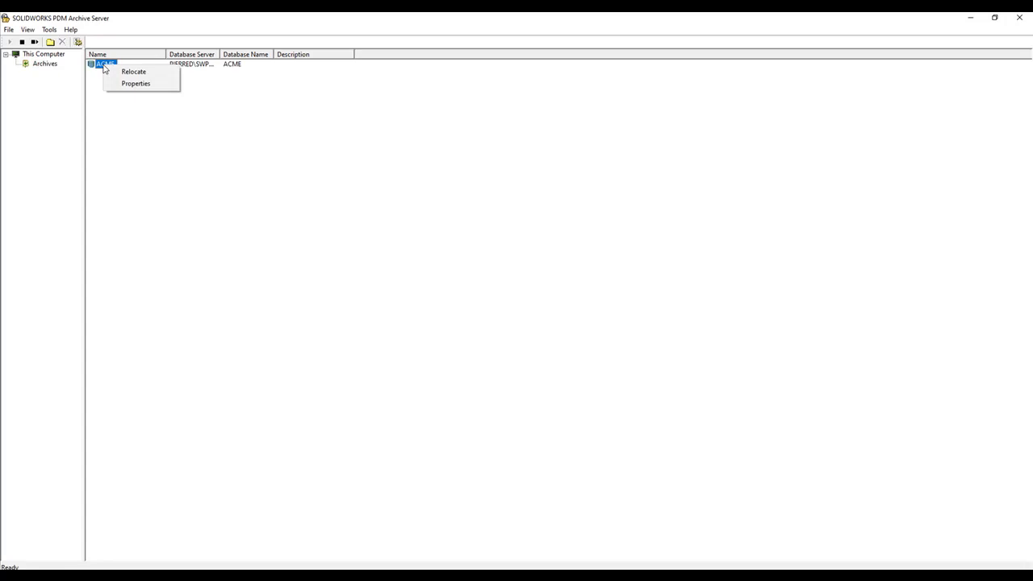
mouse_move(136, 84)
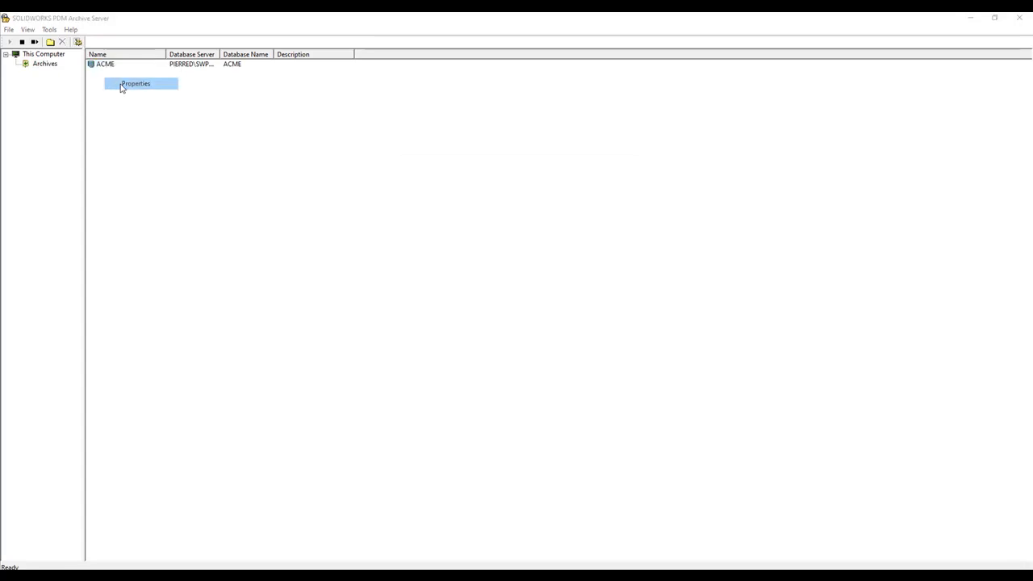
View ACME's properties to read its archive path D:\PDM Archives\ACME, then close them
click(136, 83)
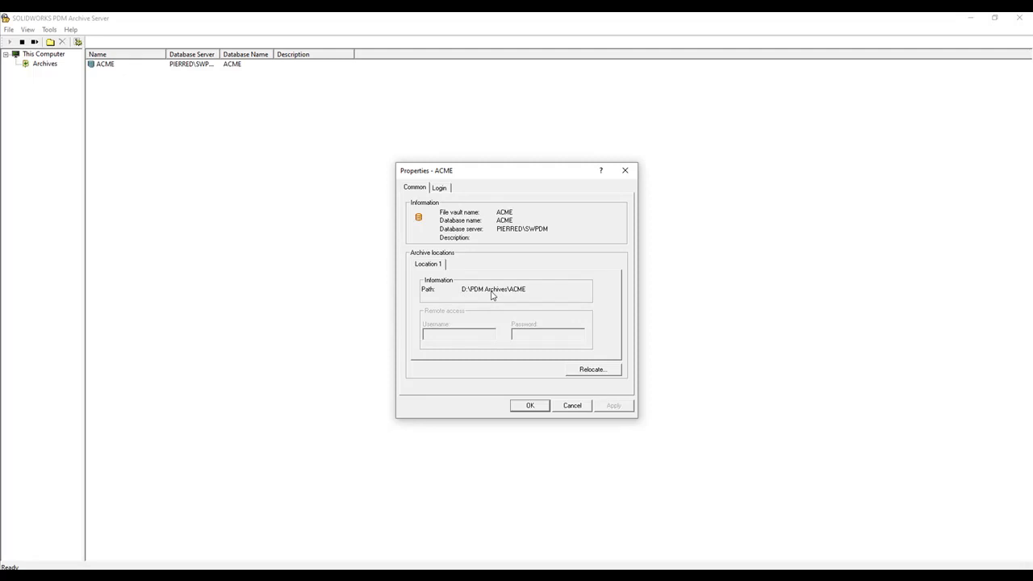
mouse_move(521, 295)
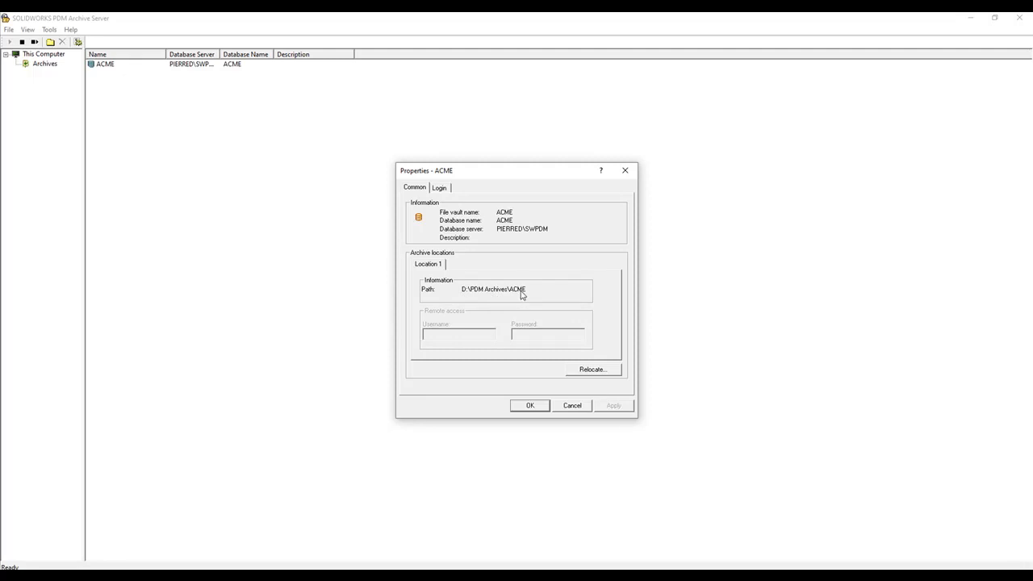
click(530, 405)
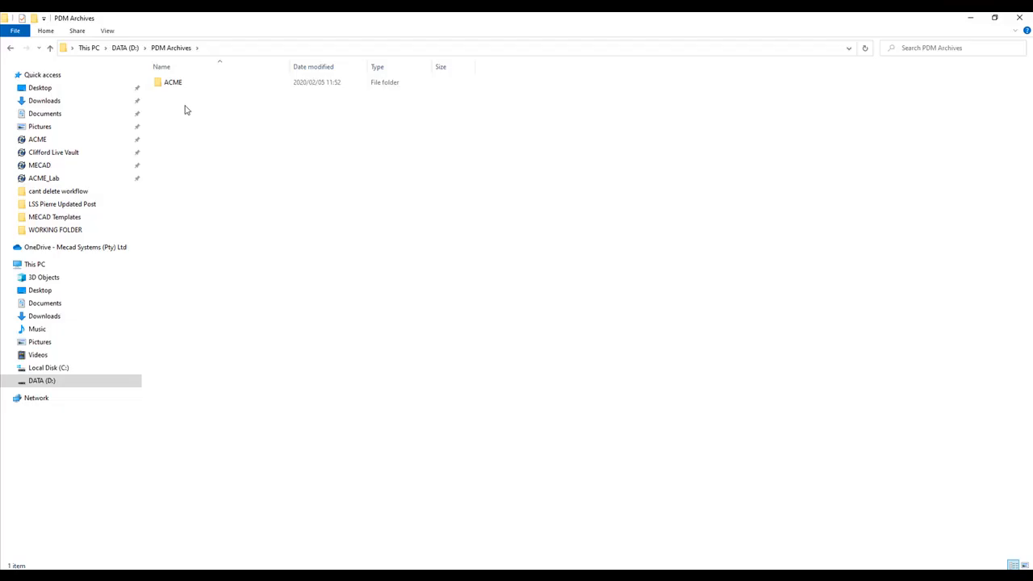
Browse into ACME and its 0 subfolder, then return to D:\PDM Archives
click(173, 82)
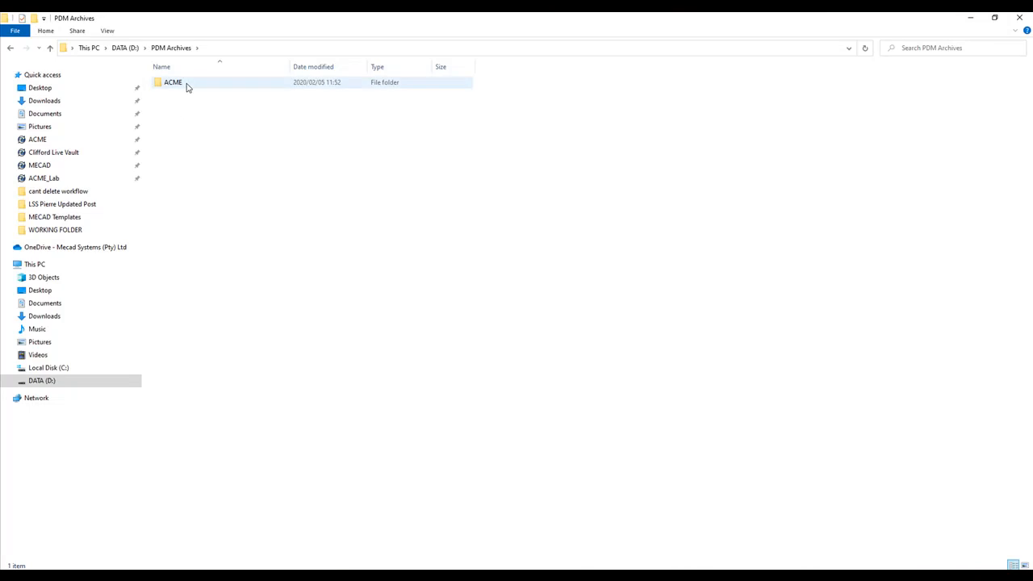
mouse_move(190, 83)
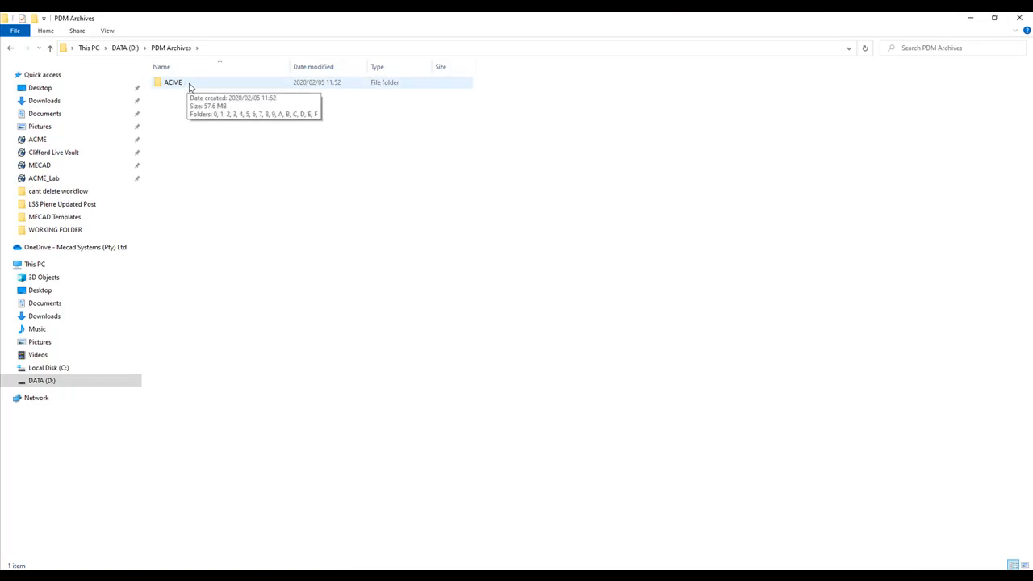
double_click(172, 82)
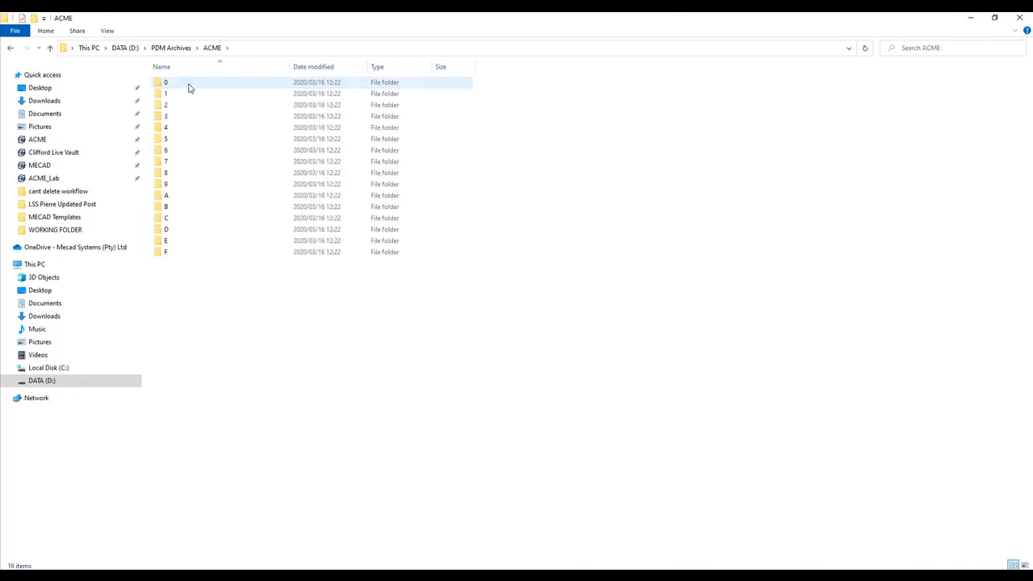
click(167, 82)
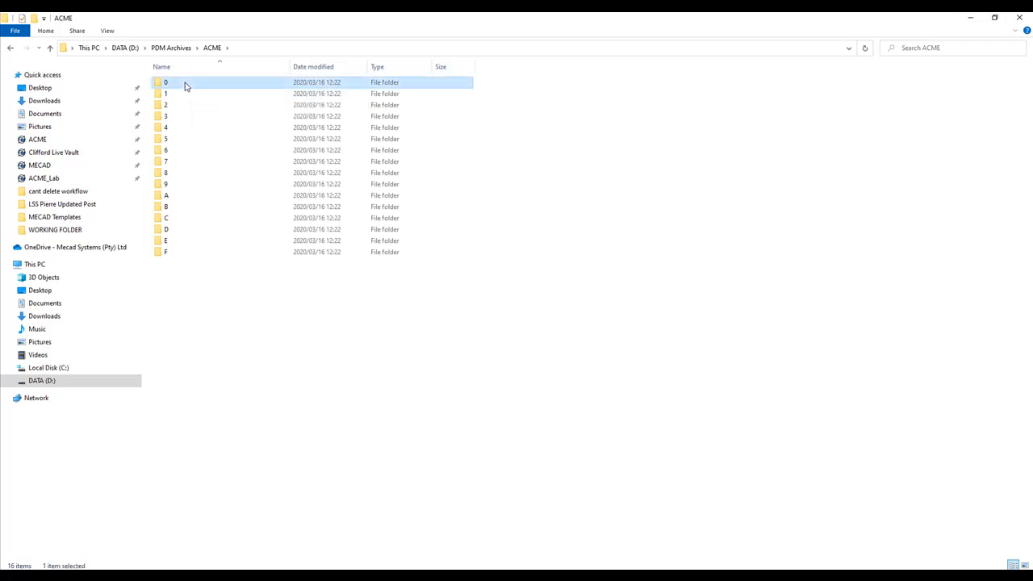
double_click(165, 81)
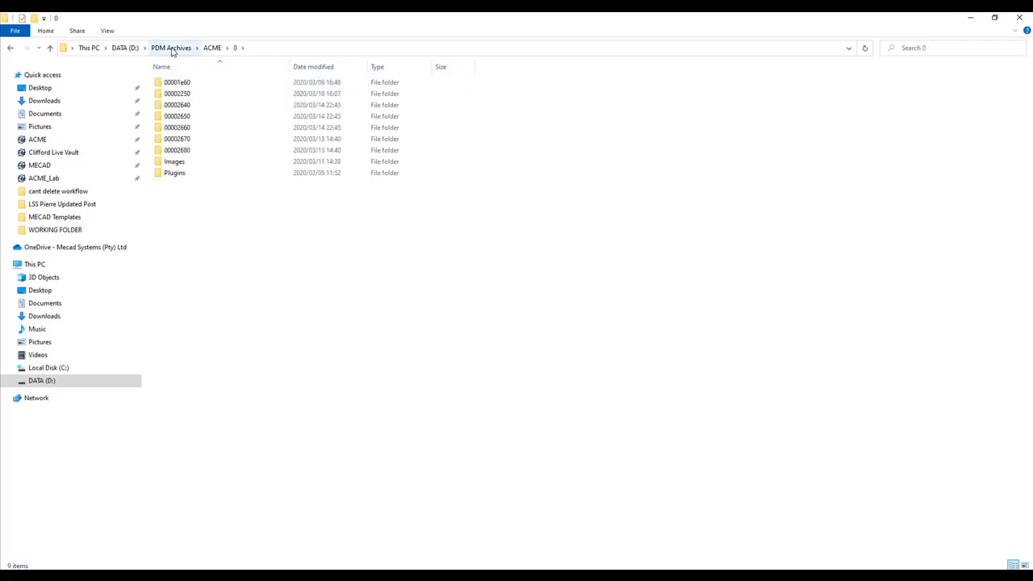
click(171, 47)
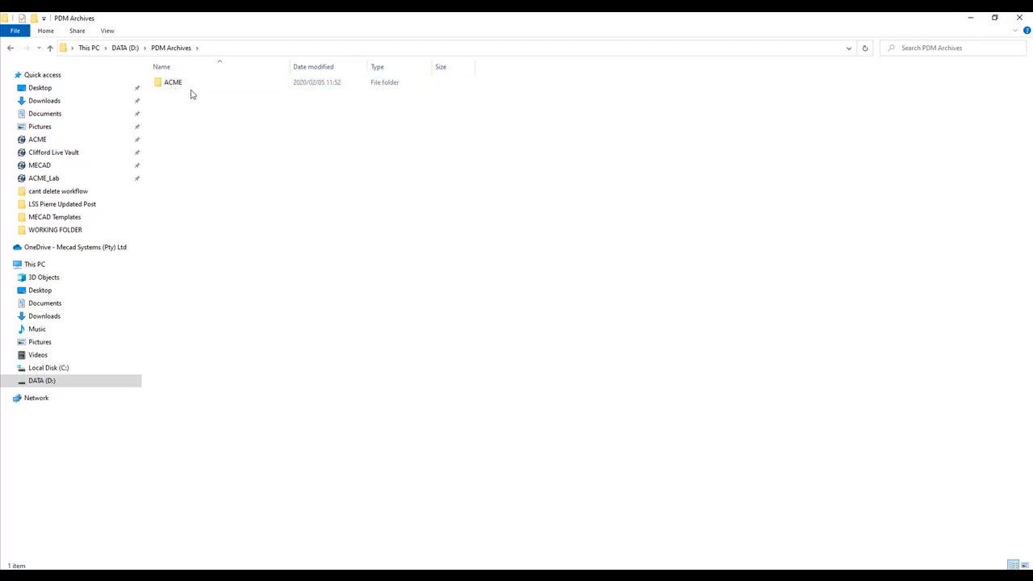
Bring up the ACME folder's options to copy it for the Pierre backups folder
right_click(173, 82)
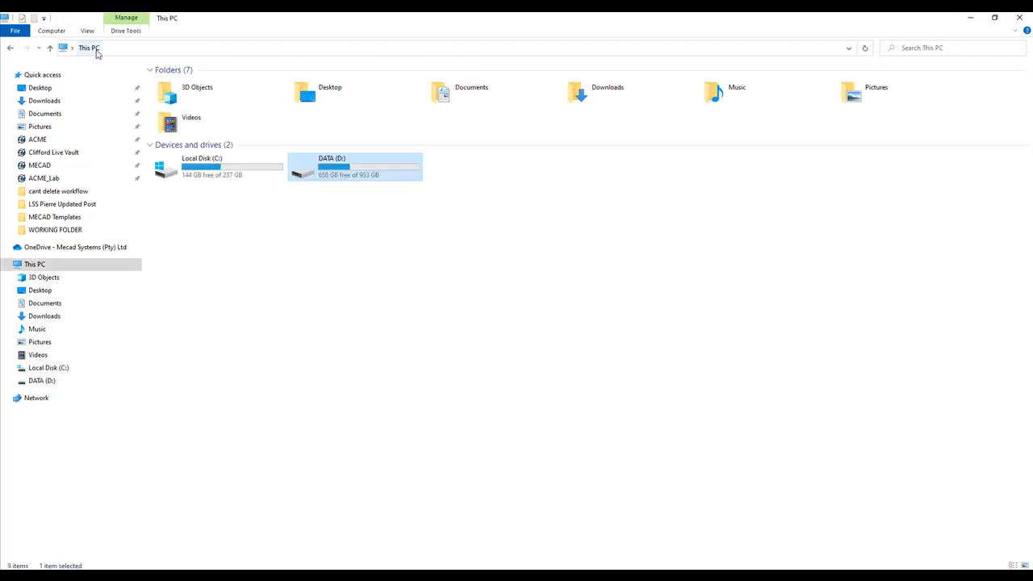
mouse_move(214, 167)
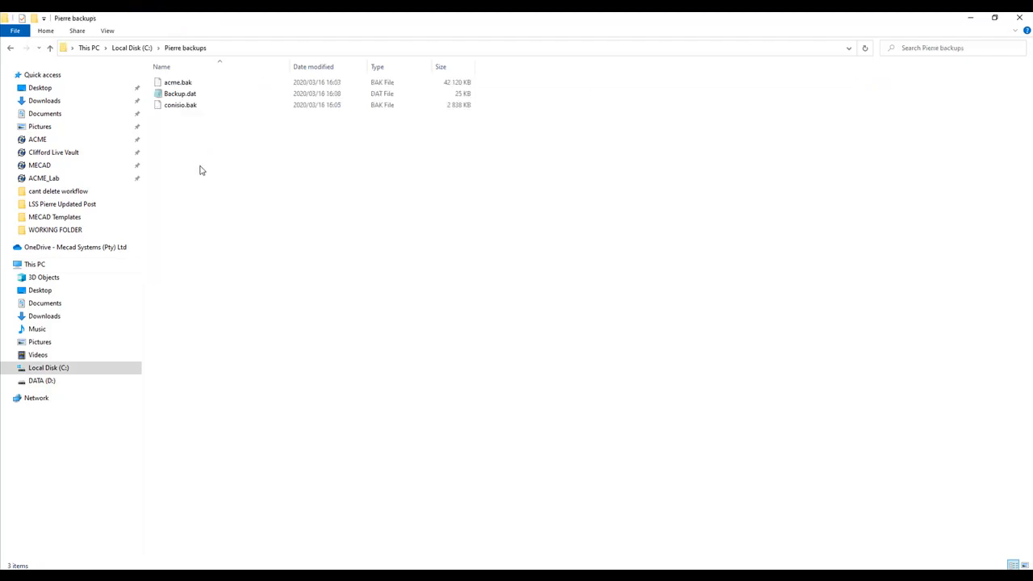
mouse_move(206, 197)
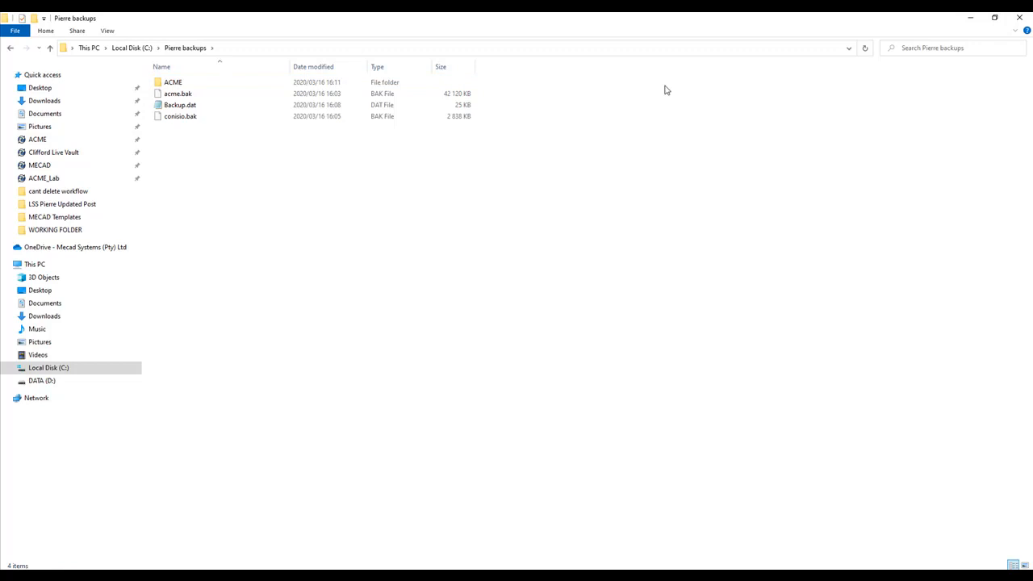
mouse_move(756, 108)
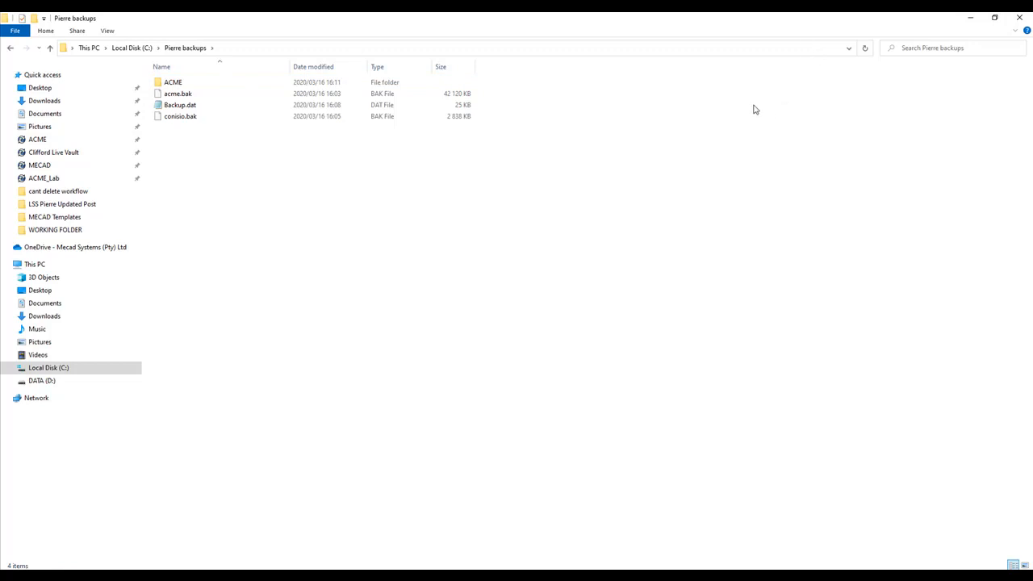
mouse_move(748, 113)
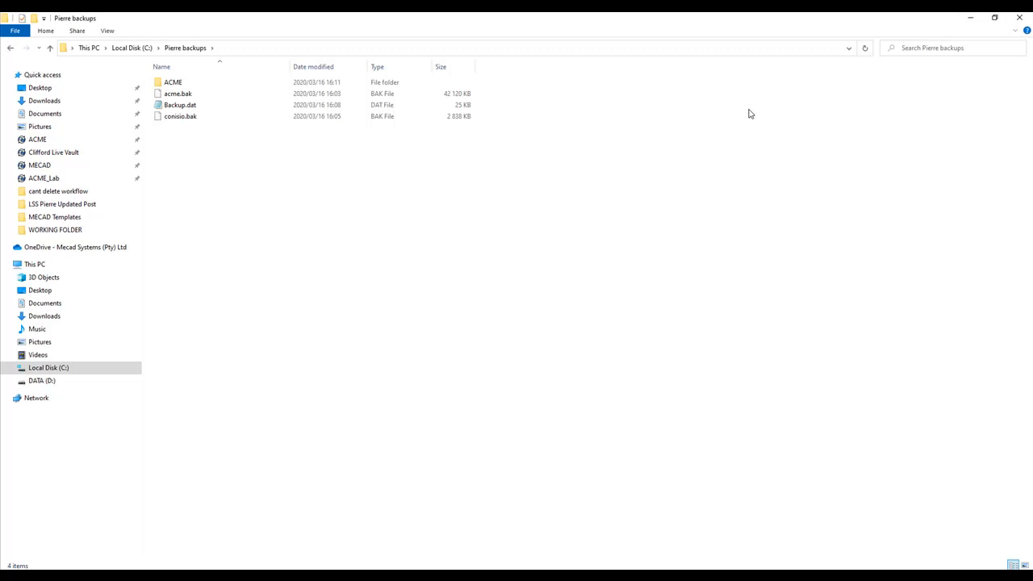